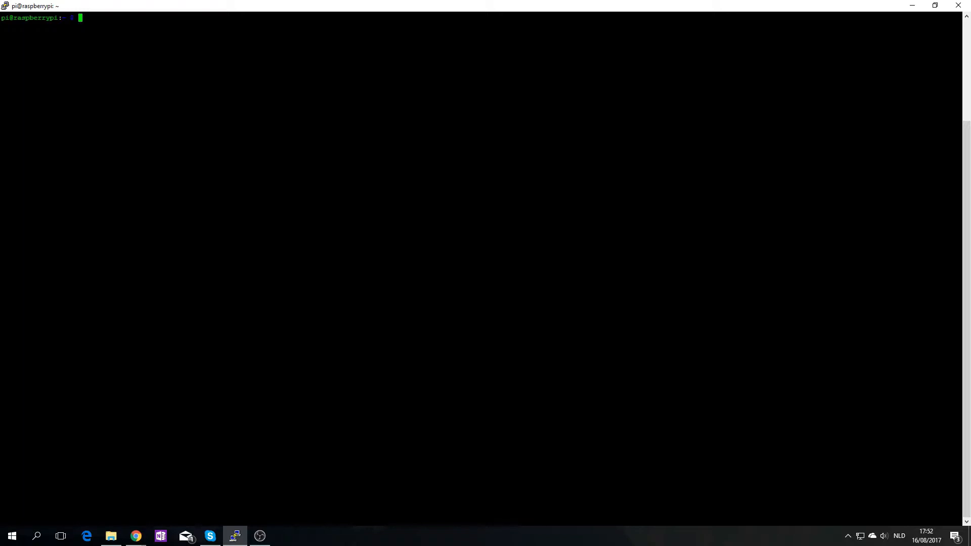
- Type 'sudo nano /etc/dhc', tab-complete to list matching files, and continue with 'cd'
{"action": "type", "text": "sudo na"}
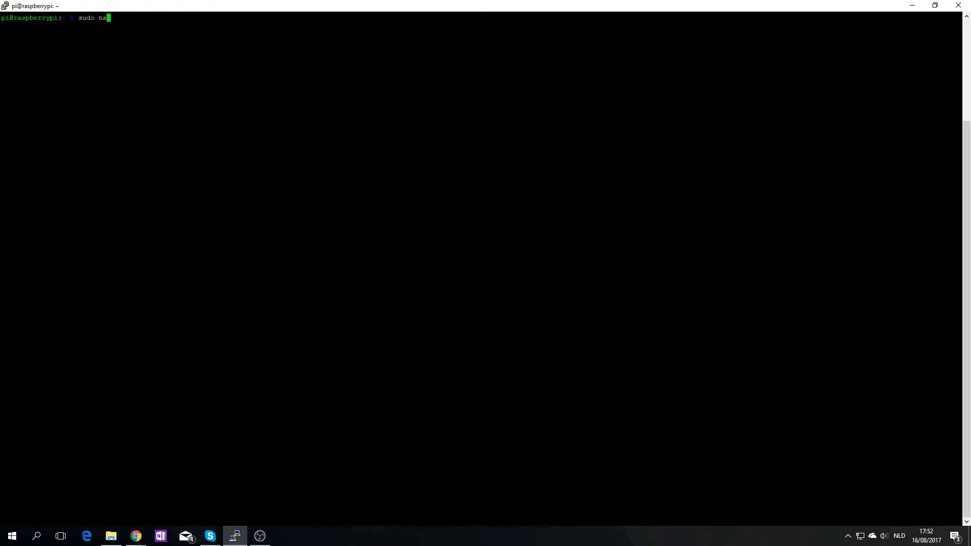
{"action": "type", "text": "no /etc/"}
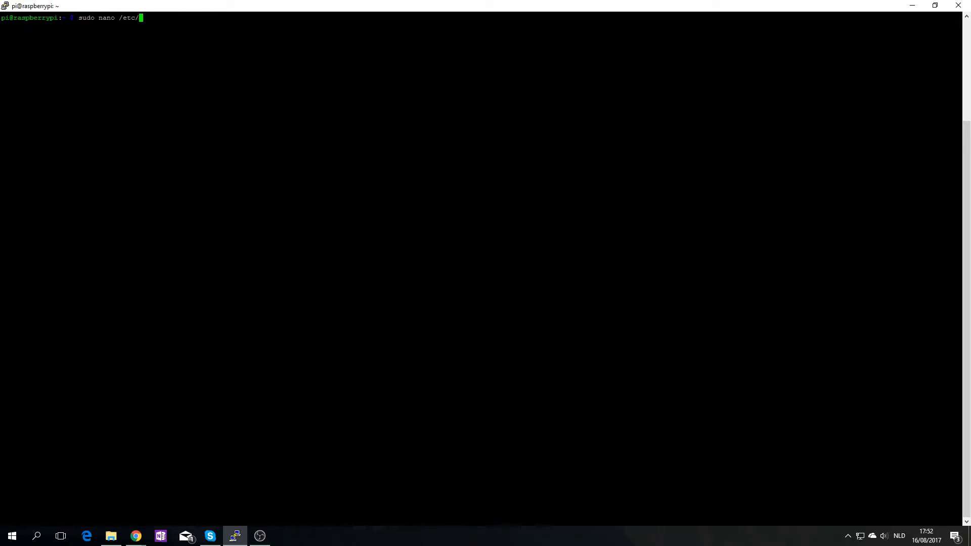
{"action": "type", "text": "dhc"}
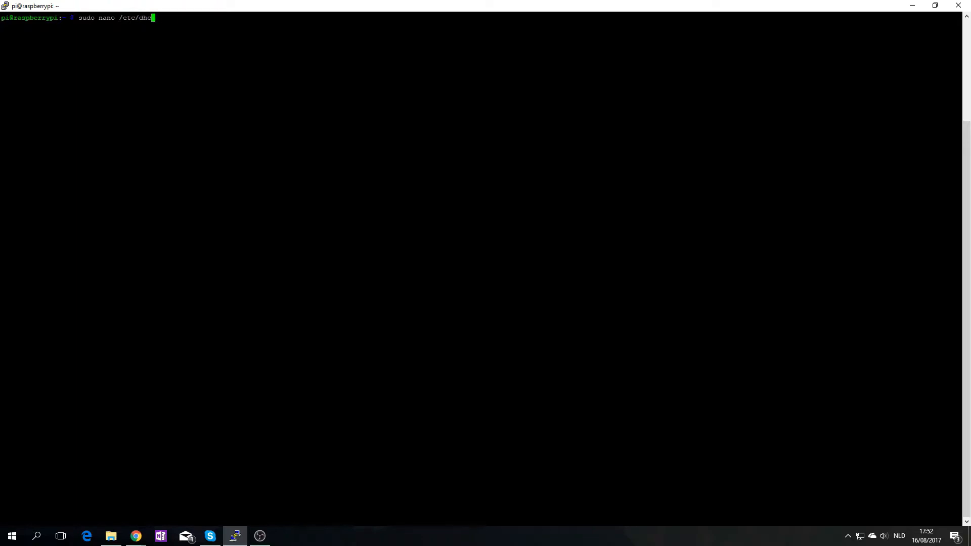
{"action": "key", "text": "Tab"}
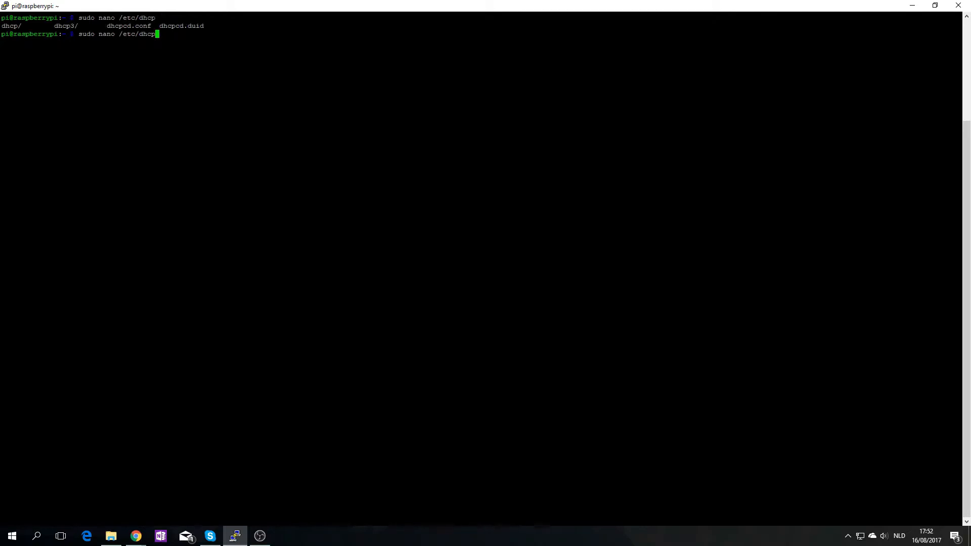
{"action": "type", "text": "cd"}
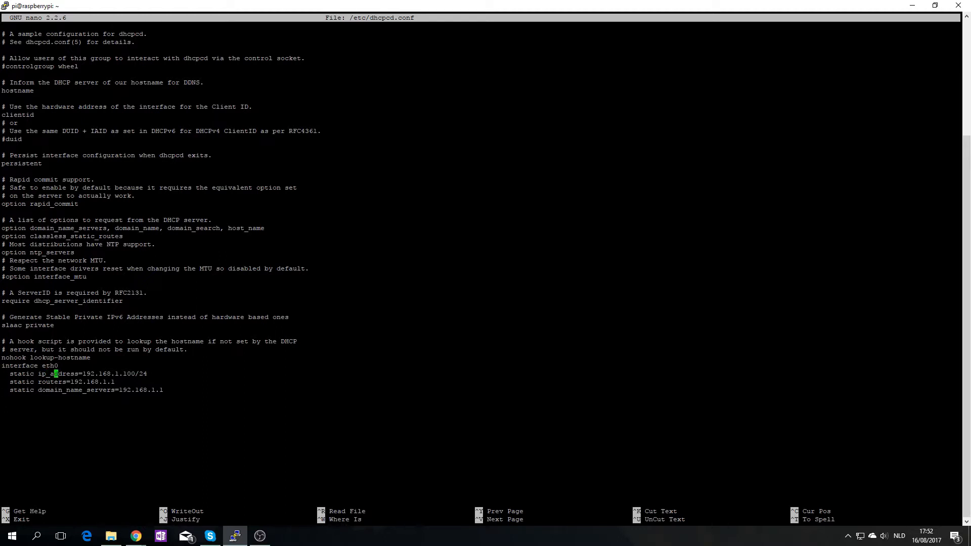
- Save the static eth0 block (192.168.1.100/24, router and DNS 192.168.1.1) and exit nano
{"action": "key", "text": "Down"}
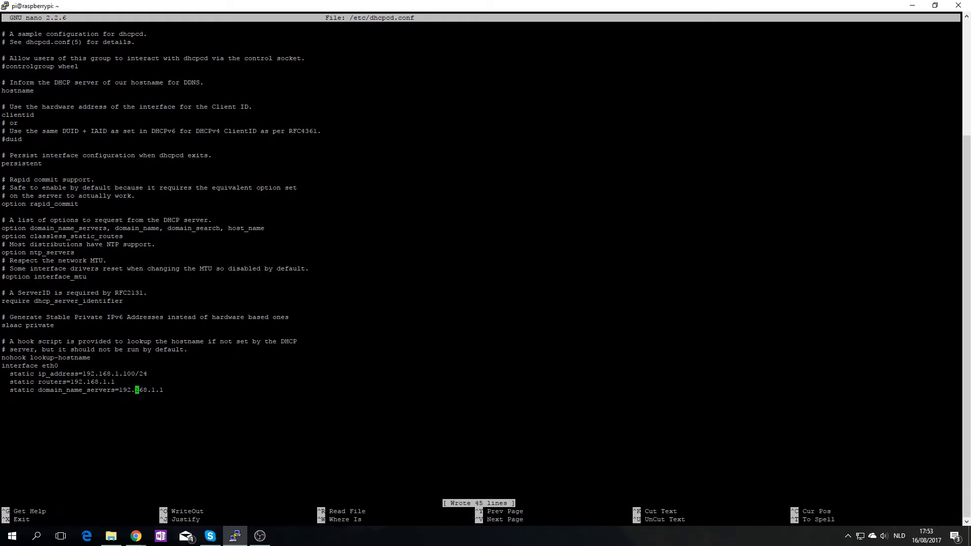
{"action": "key", "text": "ctrl+x"}
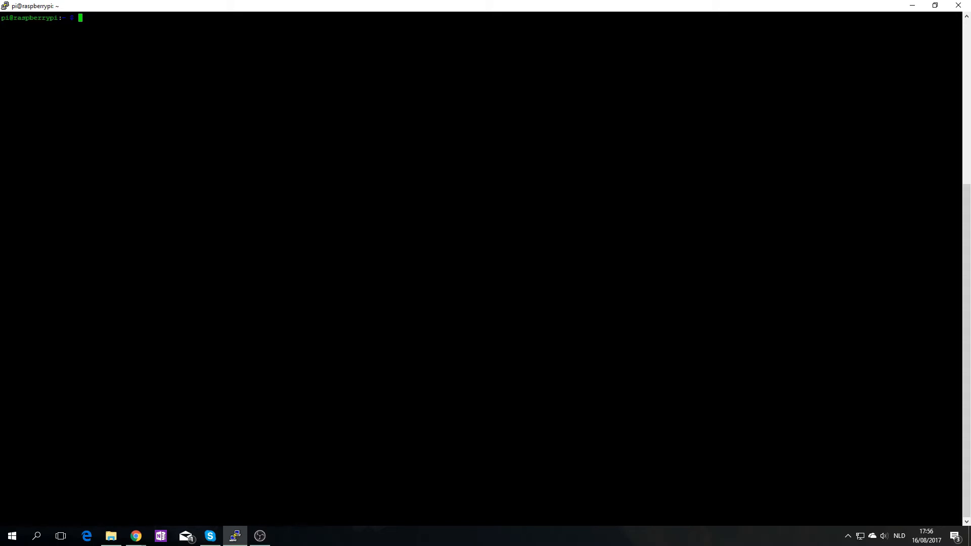
- Run ifconfig to confirm eth0 at 192.168.1.100, then start typing '/etc/'
{"action": "type", "text": "ifconfig"}
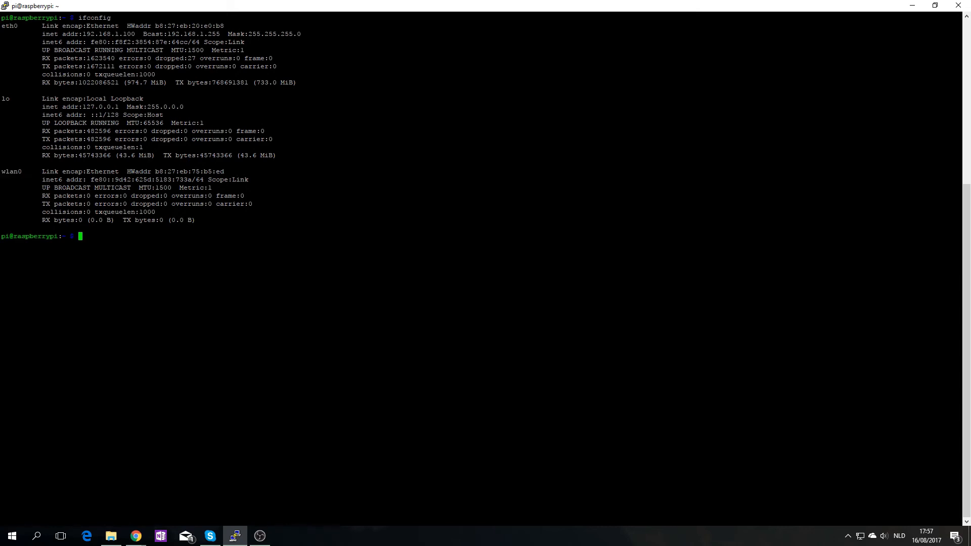
{"action": "type", "text": "/etc/"}
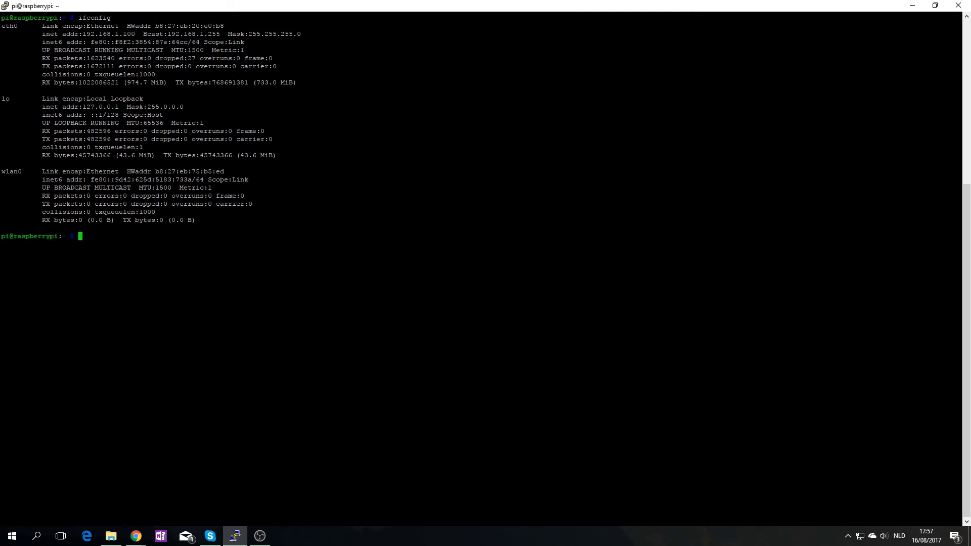
- Type 'sudo nano /etc/dhcp' to reopen the dhcpcd config
{"action": "type", "text": "sudo nano /etc/"}
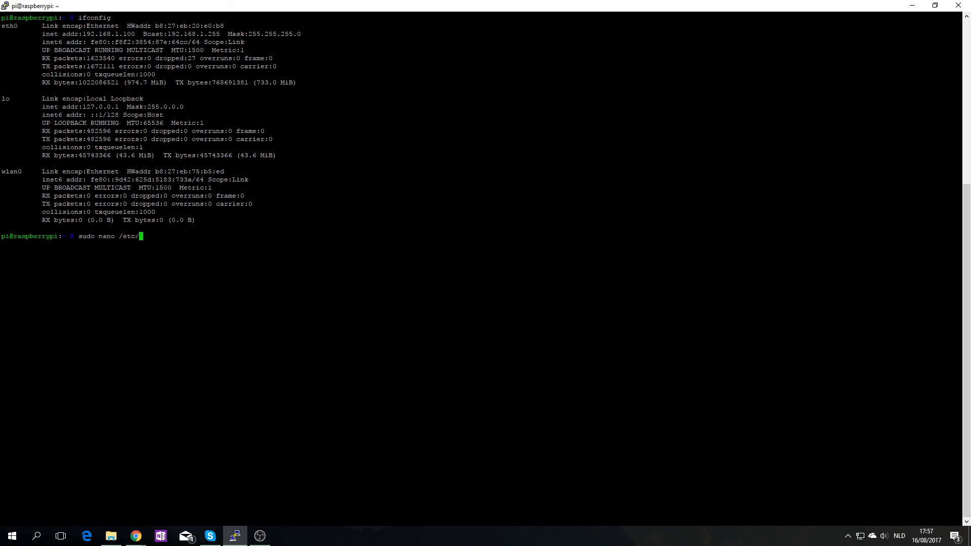
{"action": "type", "text": "dhcp"}
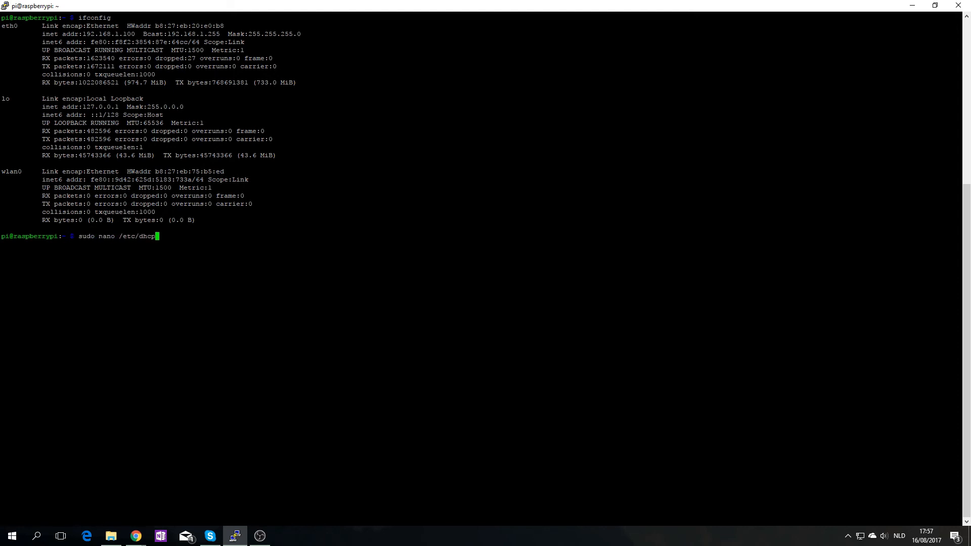